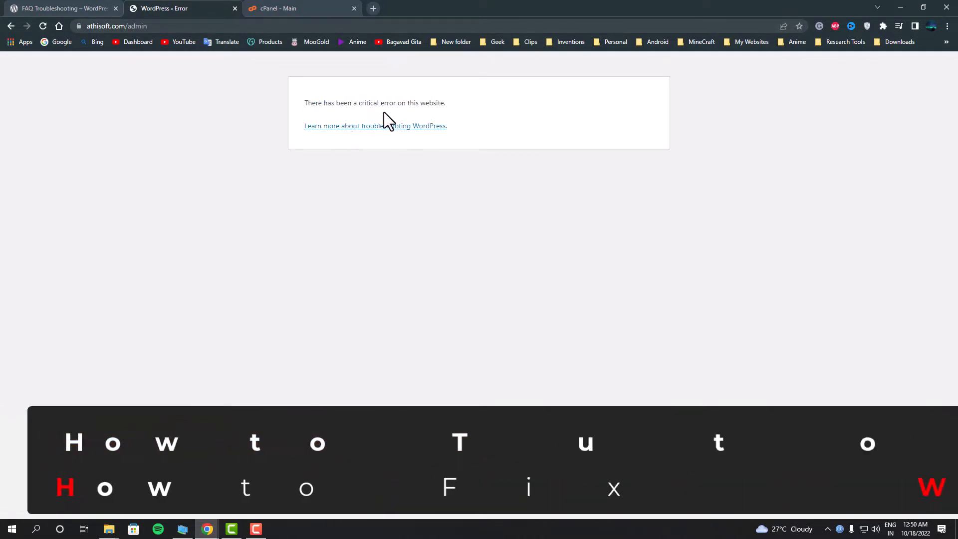
Launch phpMyAdmin from the Databases section of cPanel
{"action": "left_click", "coordinate": [300, 8]}
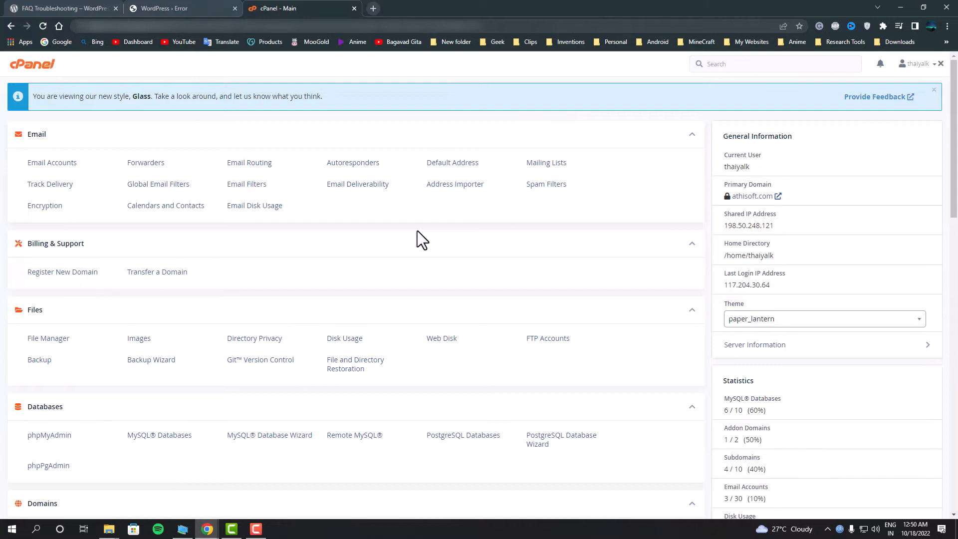
{"action": "mouse_move", "coordinate": [344, 307]}
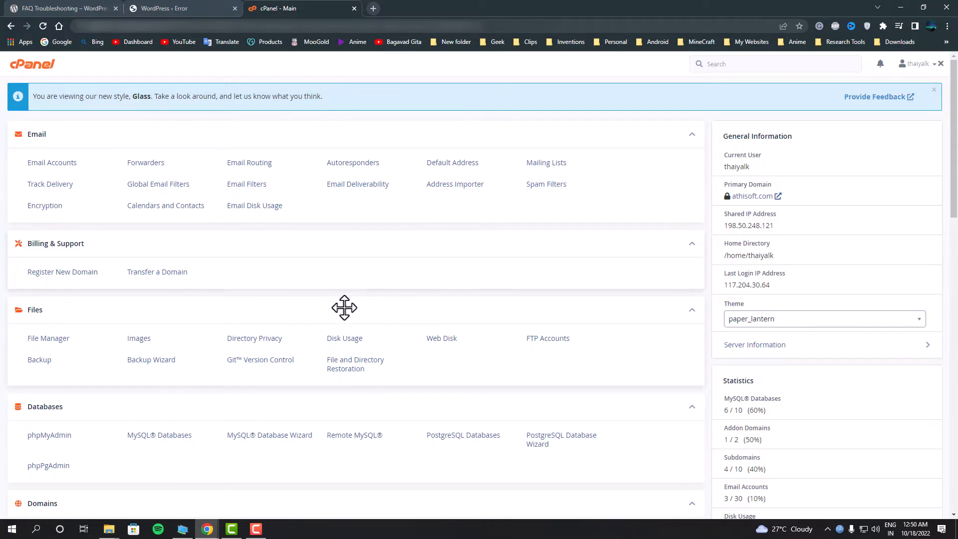
{"action": "scroll", "scroll_direction": "down", "scroll_amount": 3}
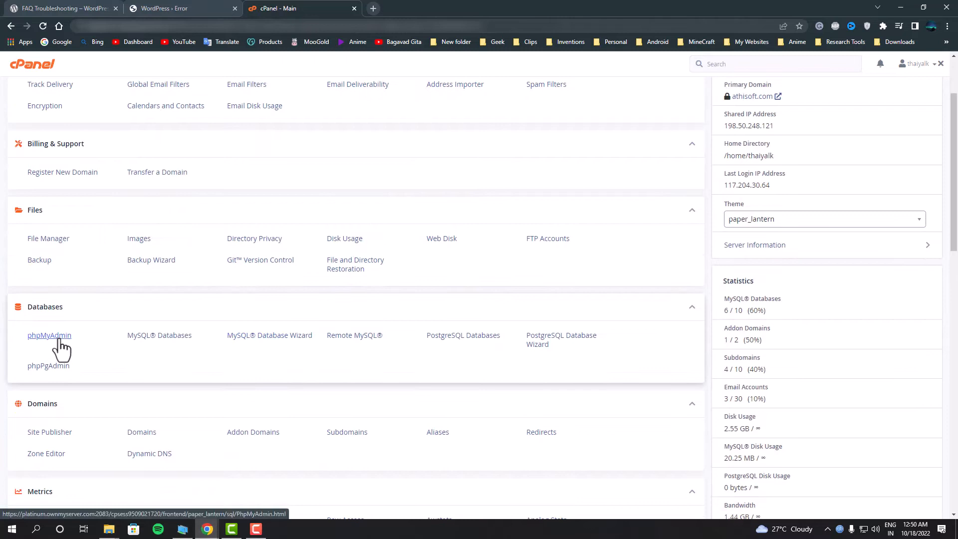
{"action": "left_click", "coordinate": [49, 334]}
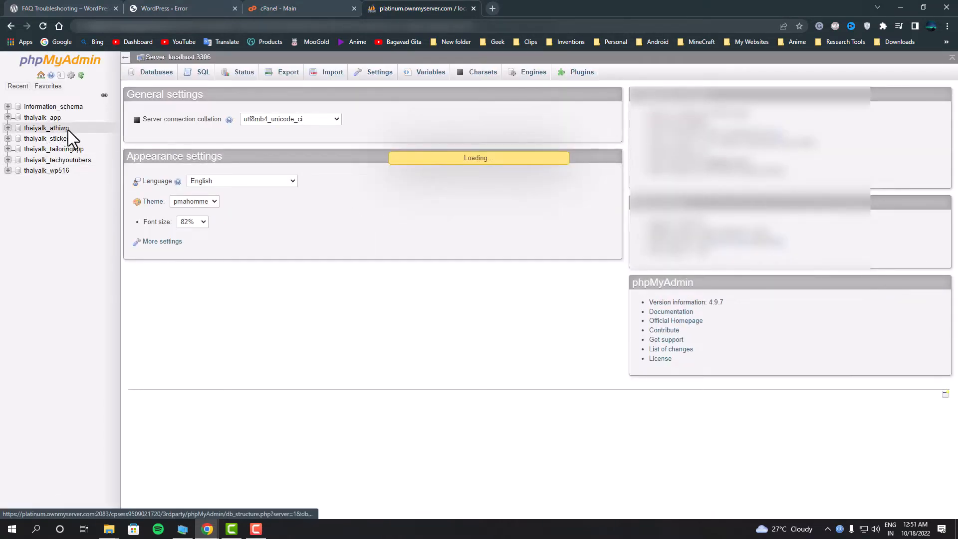
Browse the wpyg_options table inside the thaiyalk_athiwp database
{"action": "left_click", "coordinate": [45, 128]}
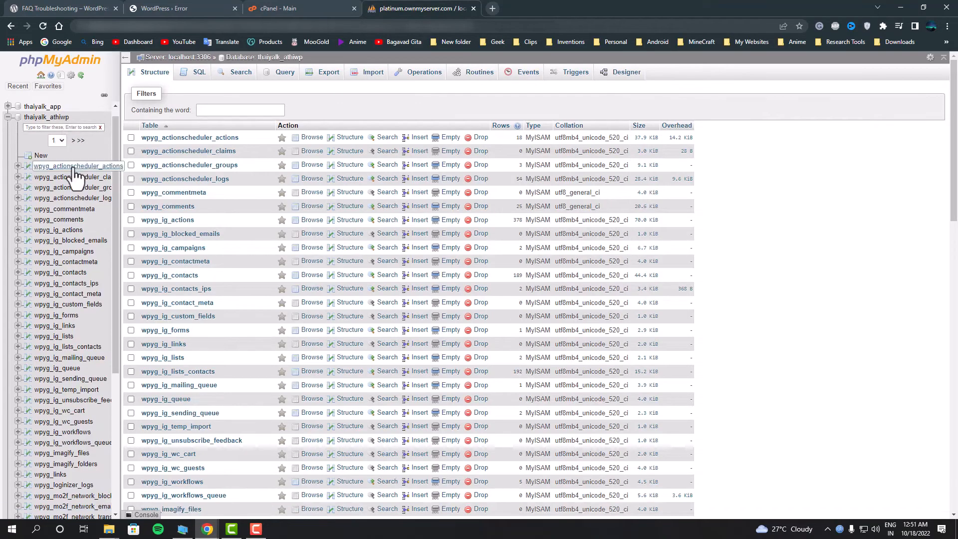
{"action": "scroll", "scroll_direction": "down", "scroll_amount": 3}
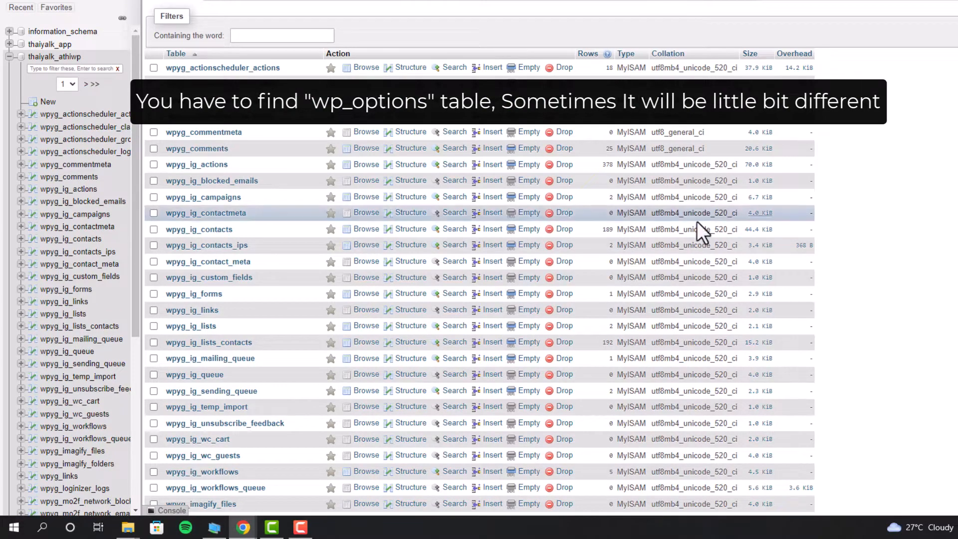
{"action": "scroll", "scroll_direction": "down", "scroll_amount": 3}
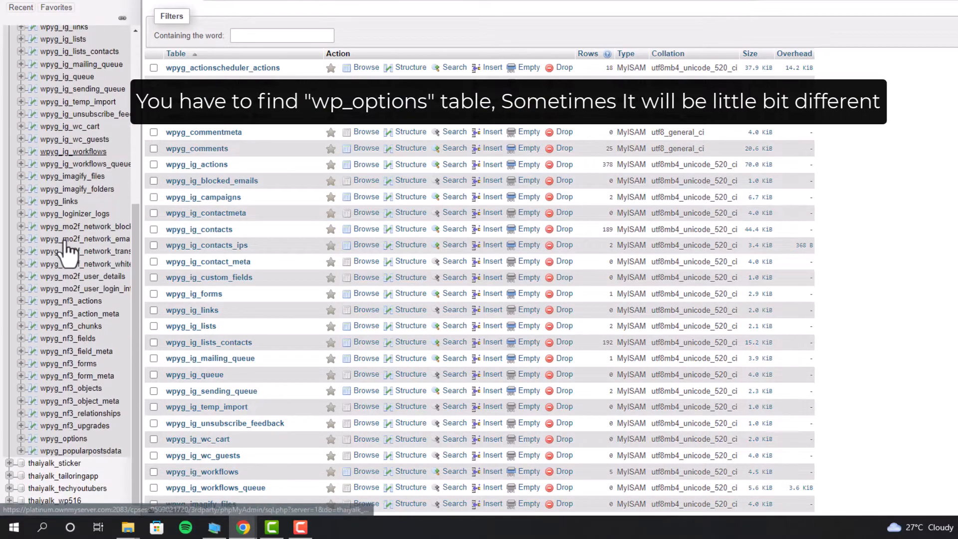
{"action": "scroll", "scroll_direction": "down", "scroll_amount": 3}
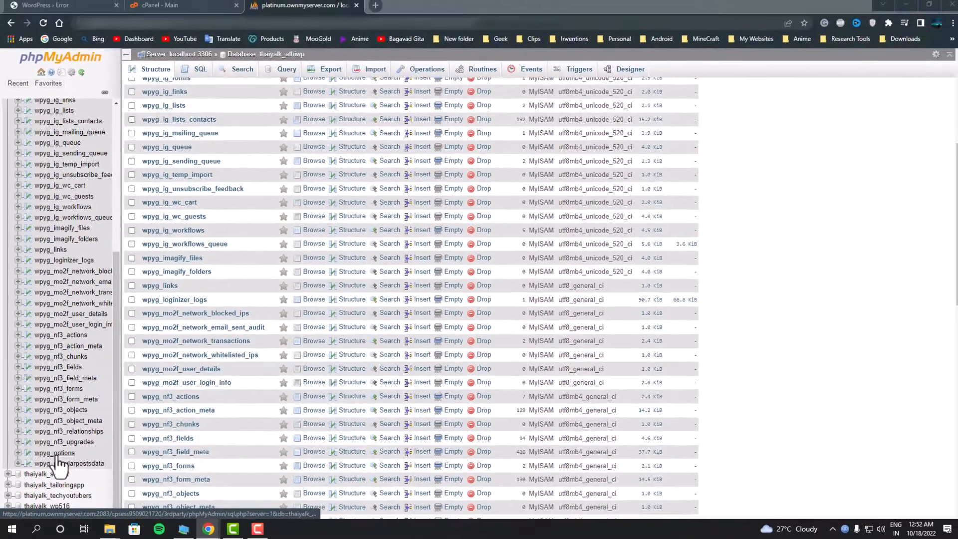
{"action": "left_click", "coordinate": [54, 452]}
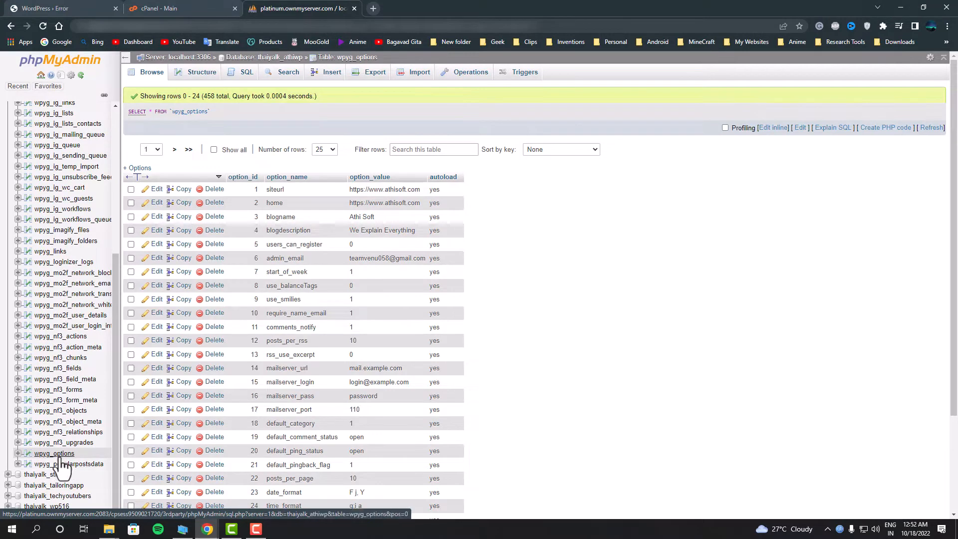
{"action": "mouse_move", "coordinate": [60, 467]}
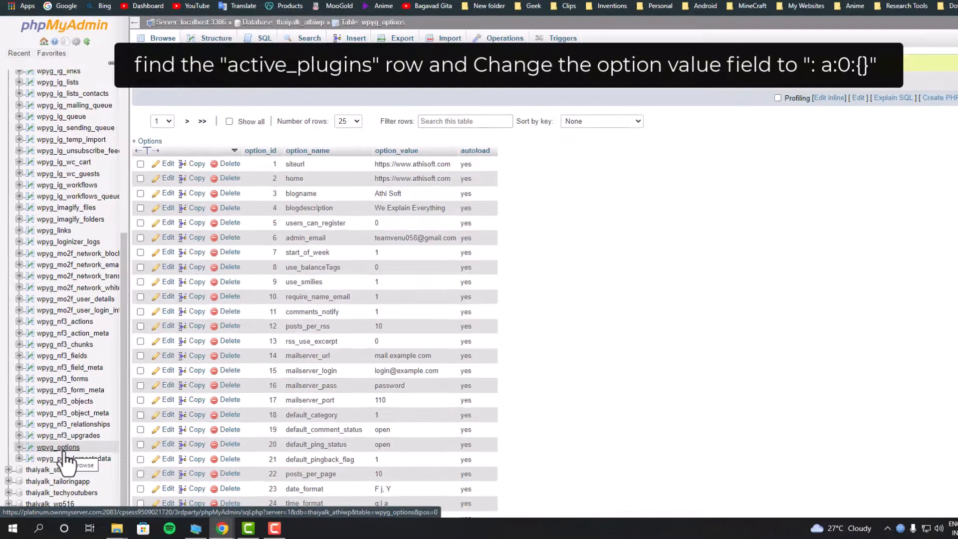
Set the active_plugins option_value to a:0:{} and save it, then return to the site tab
{"action": "scroll", "scroll_direction": "down", "scroll_amount": 3}
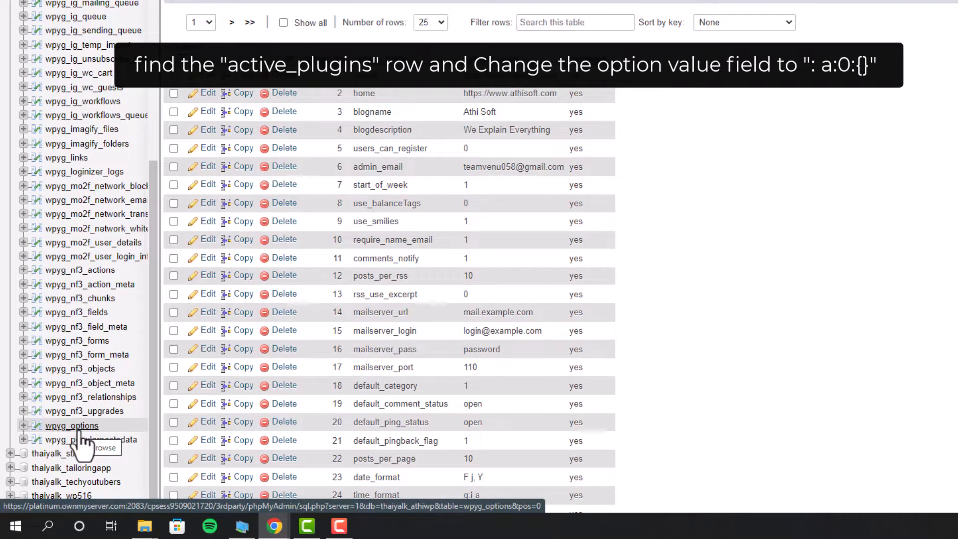
{"action": "scroll", "scroll_direction": "down", "scroll_amount": 3}
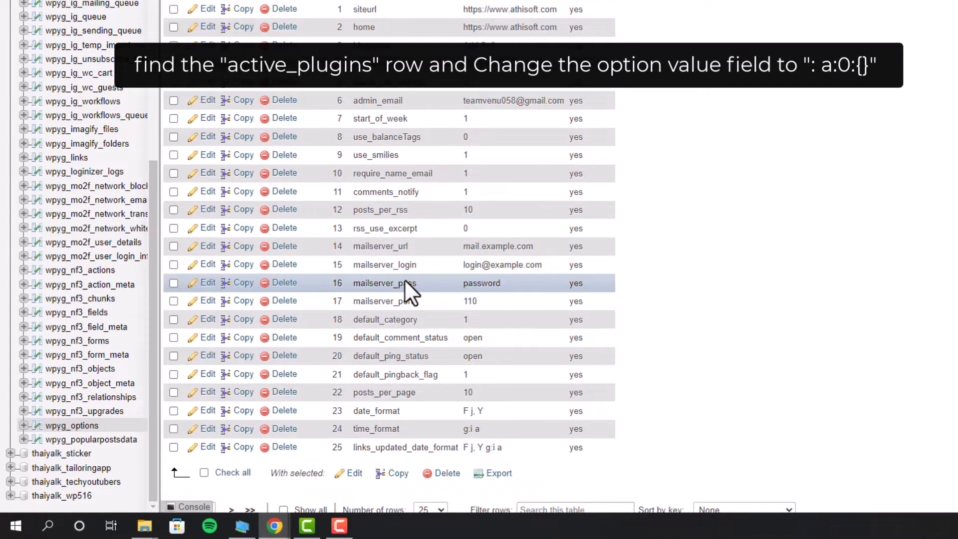
{"action": "mouse_move", "coordinate": [415, 409]}
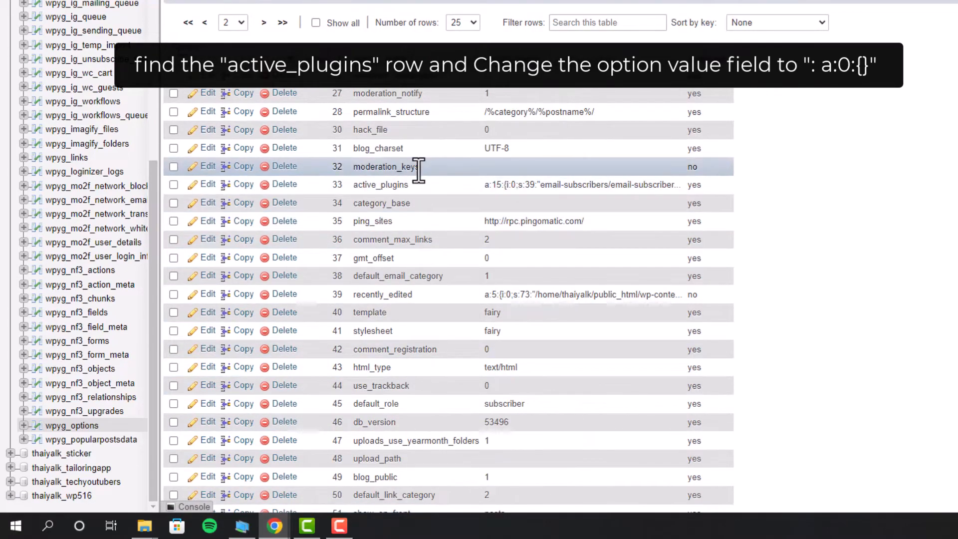
{"action": "scroll", "scroll_direction": "down", "scroll_amount": 3}
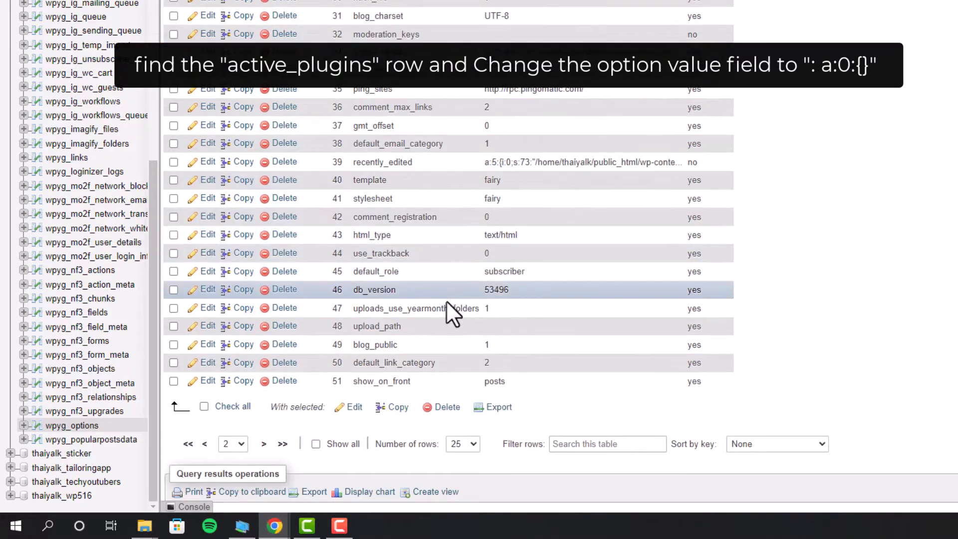
{"action": "mouse_move", "coordinate": [449, 339]}
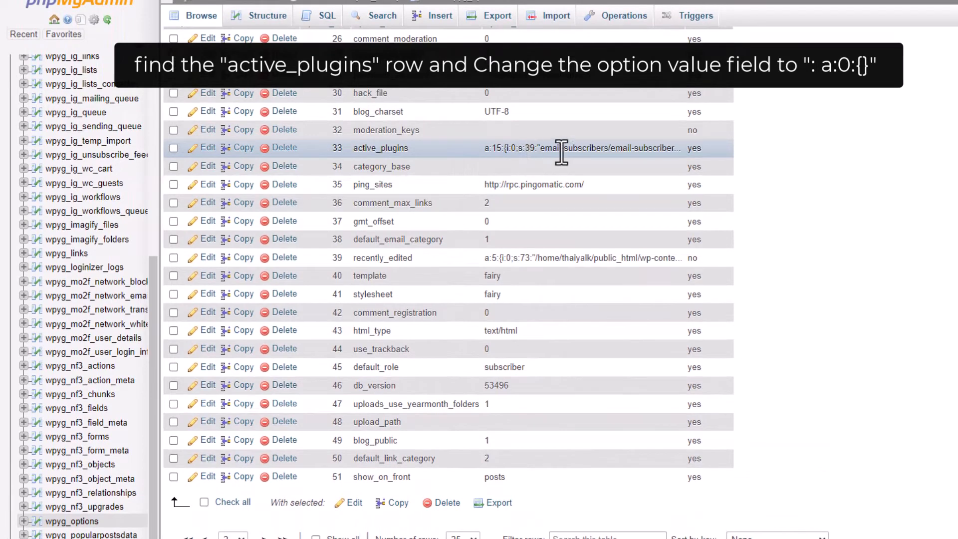
{"action": "mouse_move", "coordinate": [561, 153]}
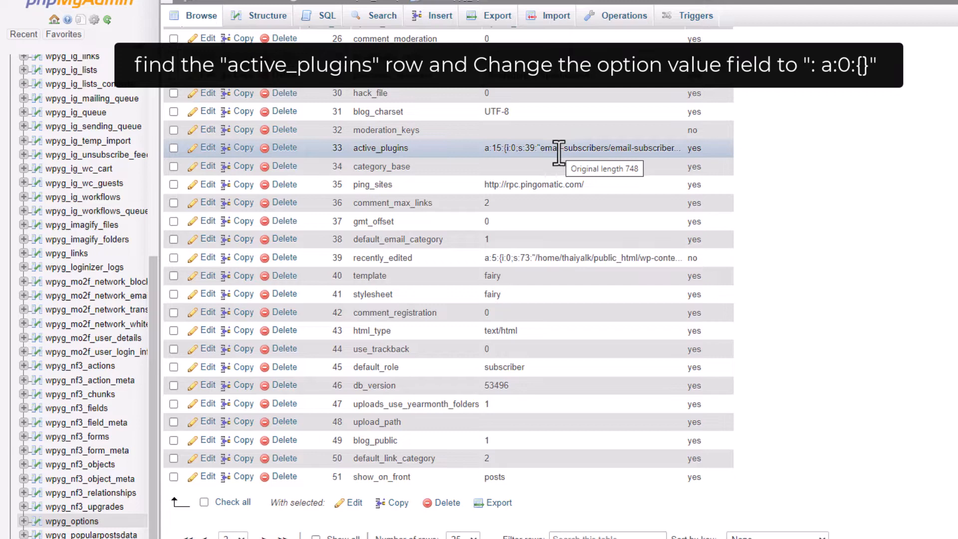
{"action": "left_click", "coordinate": [580, 147]}
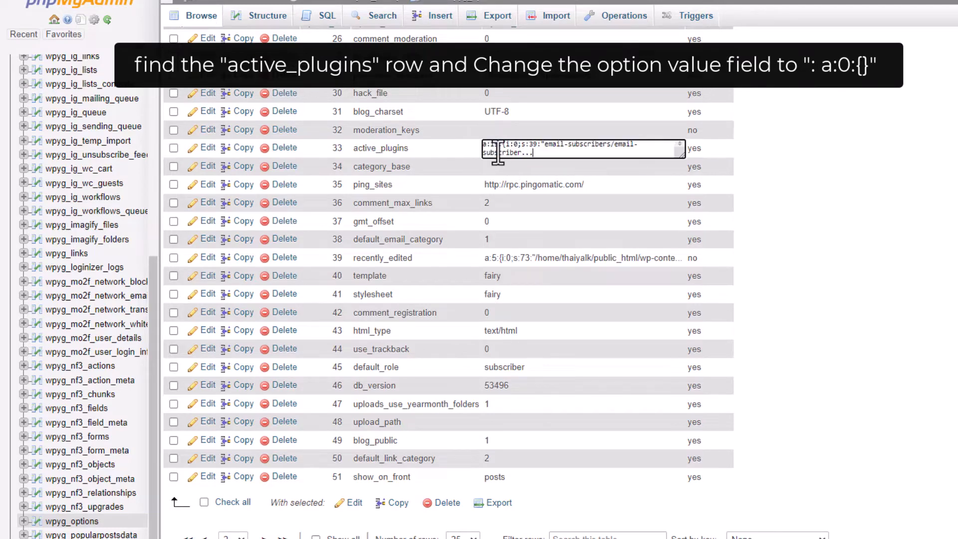
{"action": "left_click", "coordinate": [580, 148]}
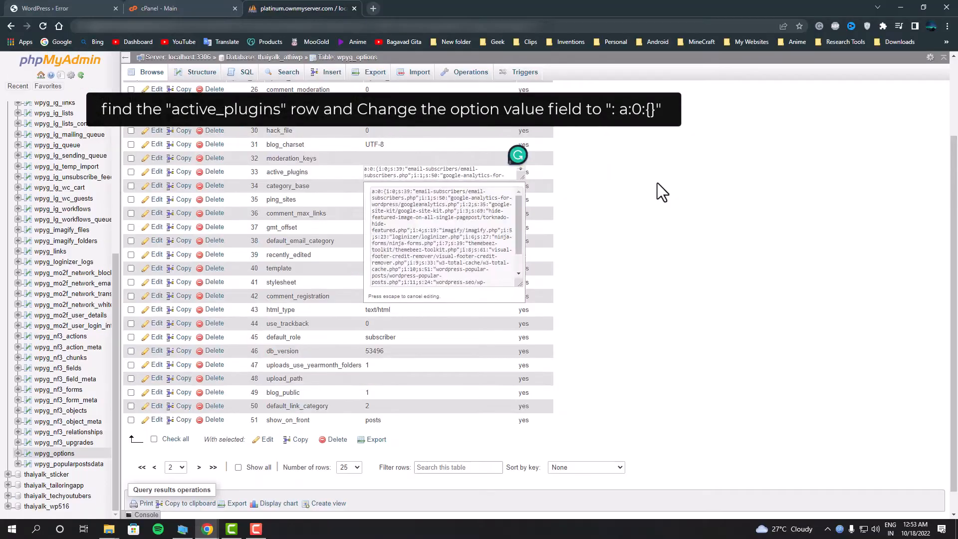
{"action": "key", "text": "Enter"}
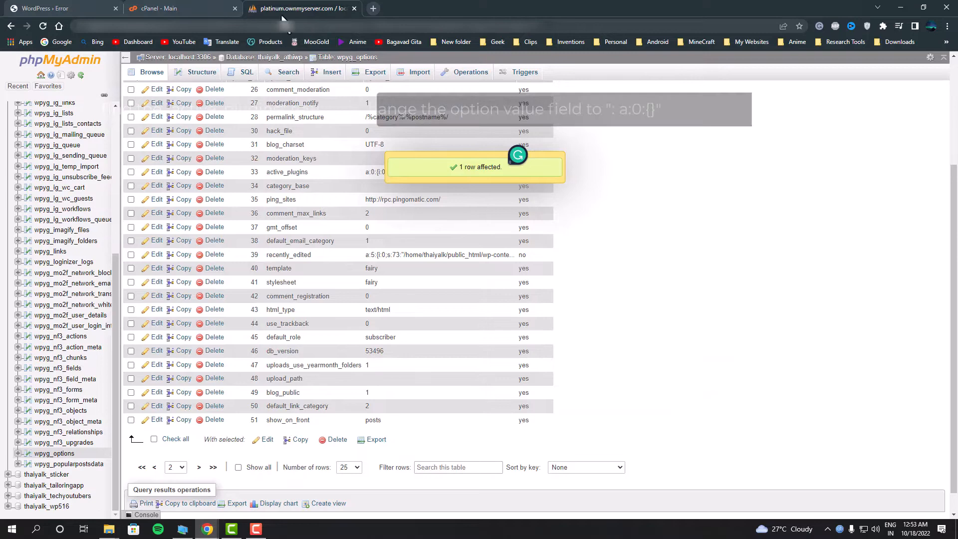
{"action": "left_click", "coordinate": [58, 8]}
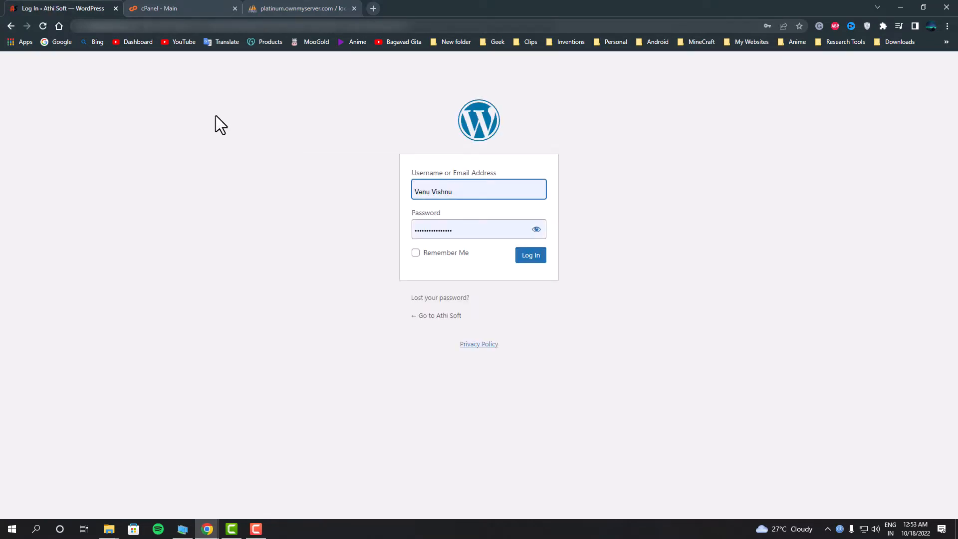
Log into WordPress admin with Remember Me and postpone admin email verification
{"action": "left_click", "coordinate": [415, 253]}
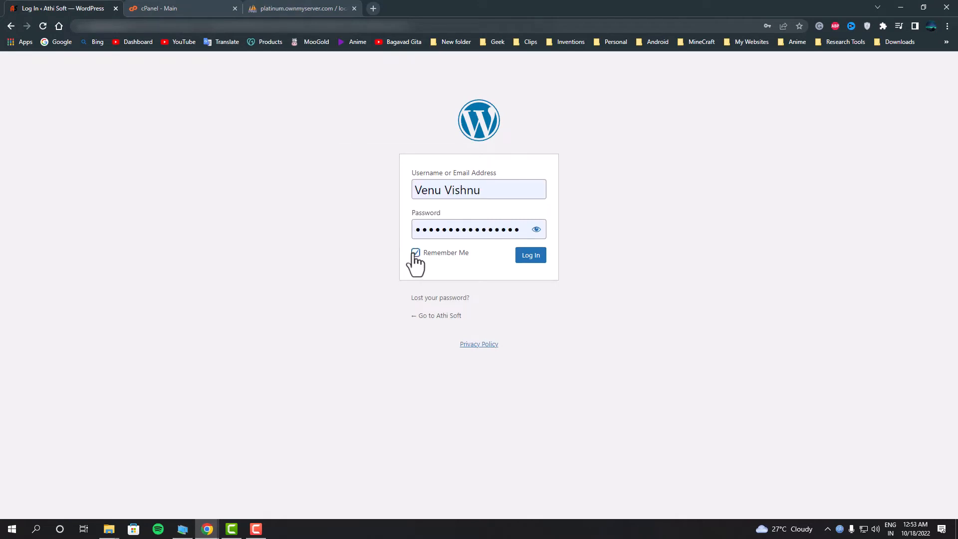
{"action": "left_click", "coordinate": [529, 255]}
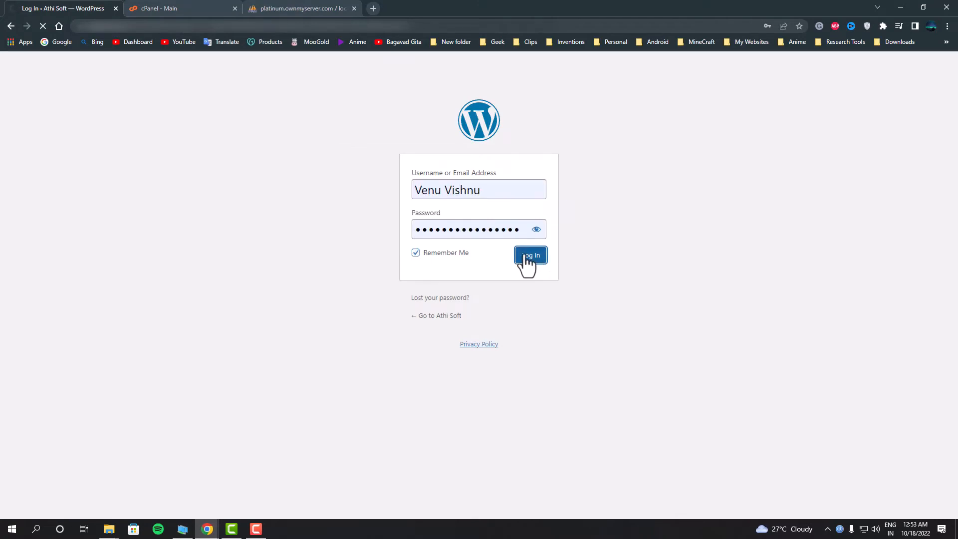
{"action": "left_click", "coordinate": [530, 255]}
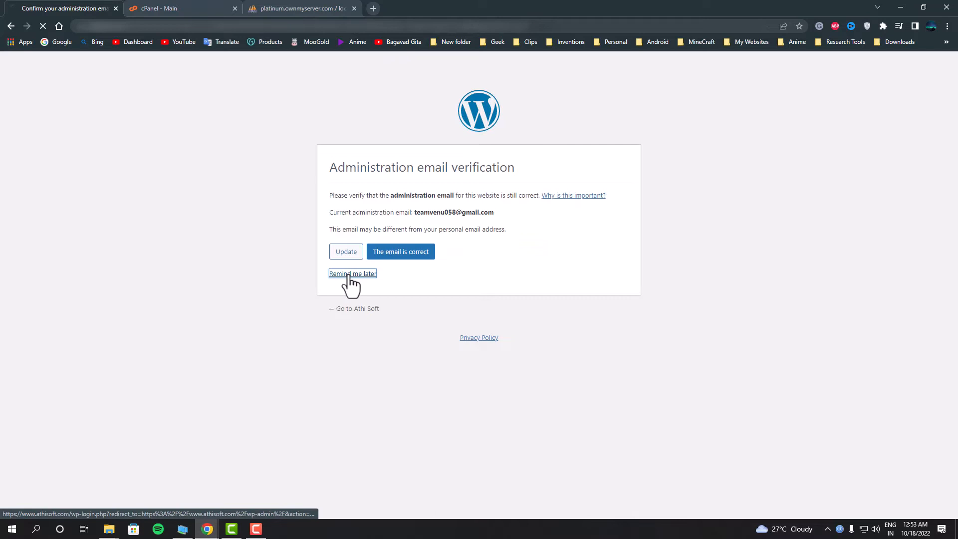
{"action": "left_click", "coordinate": [352, 273]}
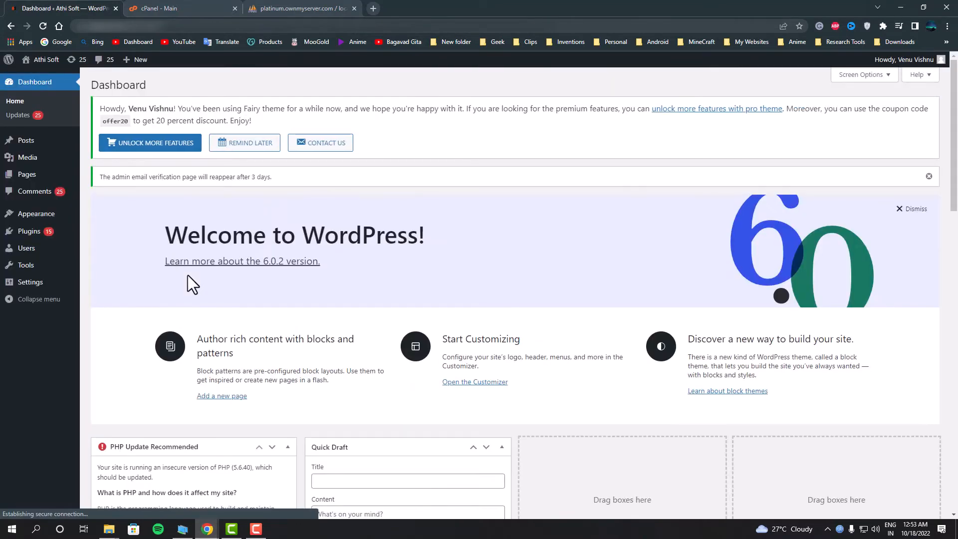
{"action": "mouse_move", "coordinate": [107, 238]}
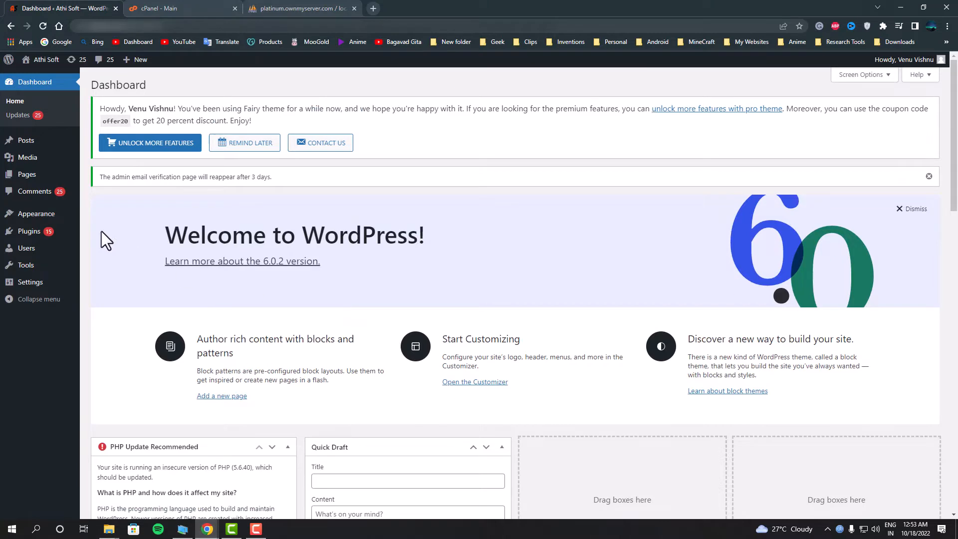
{"action": "mouse_move", "coordinate": [28, 230]}
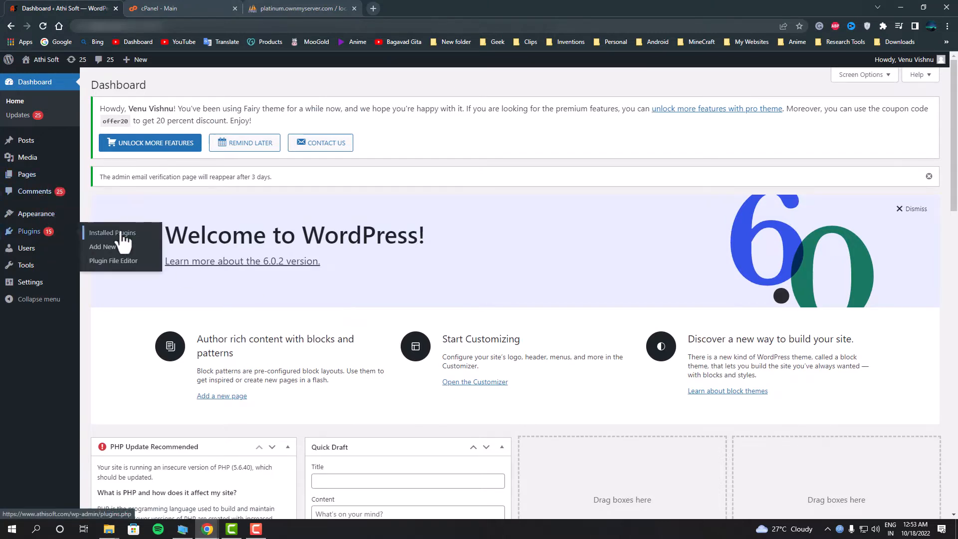
View the Installed Plugins list, then switch over to the cPanel home
{"action": "left_click", "coordinate": [112, 233]}
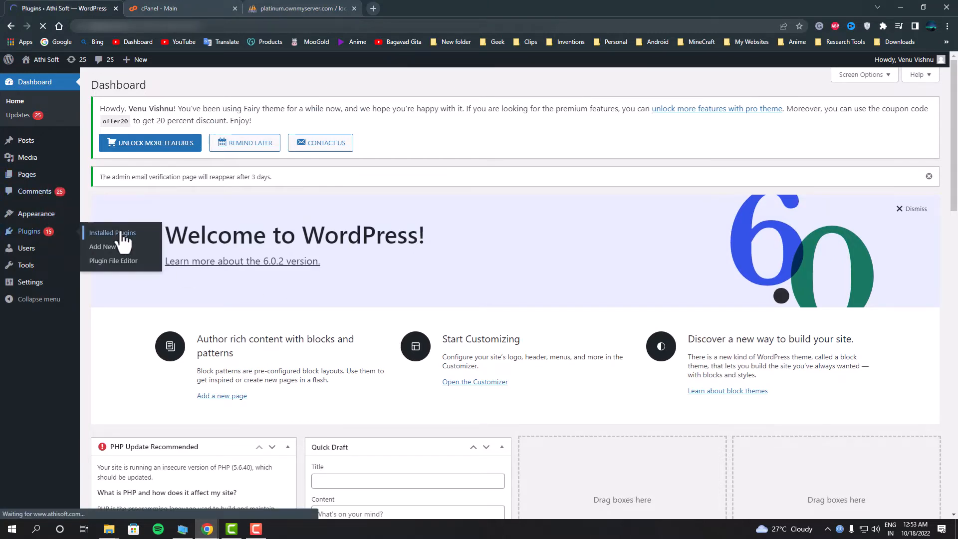
{"action": "left_click", "coordinate": [113, 232]}
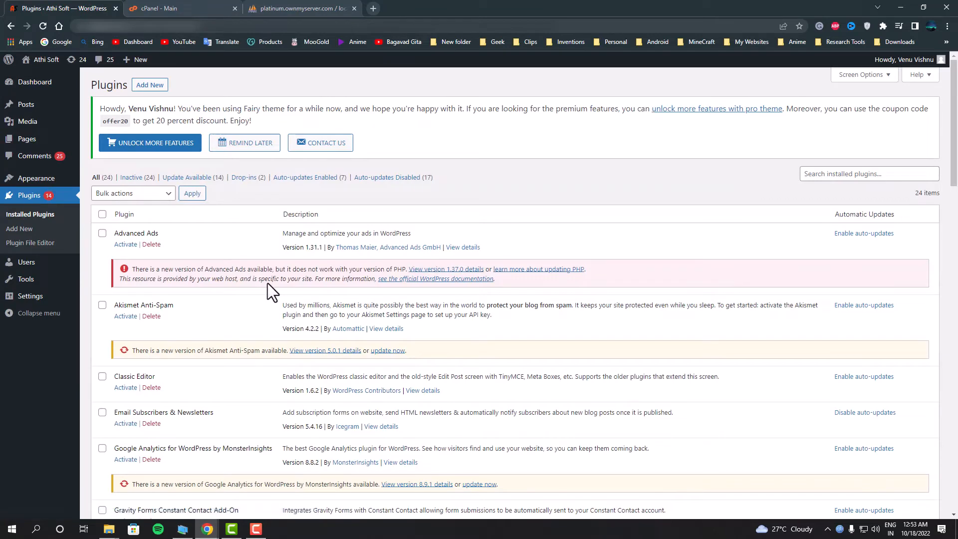
{"action": "left_click", "coordinate": [177, 8]}
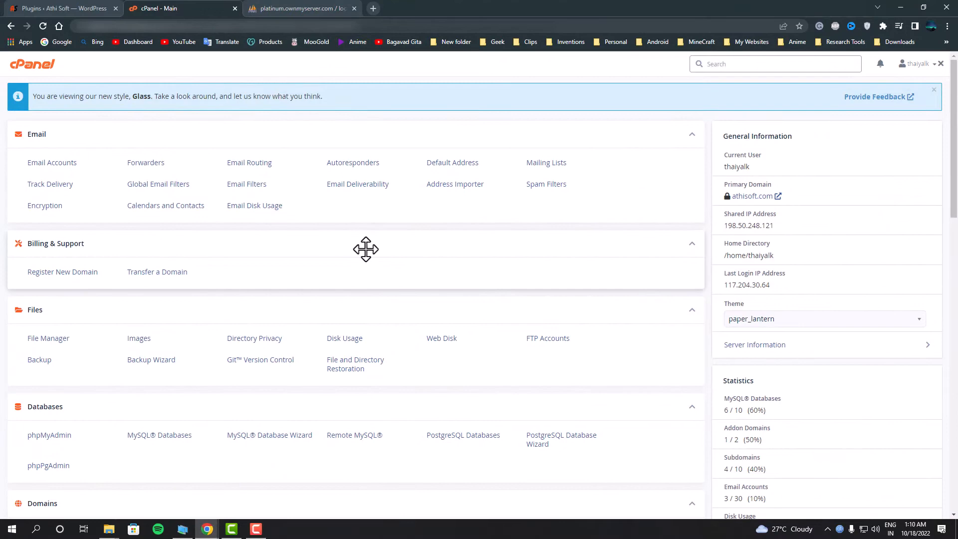
Reach the Select PHP Version tool under cPanel's Software section
{"action": "scroll", "scroll_direction": "down", "scroll_amount": 3}
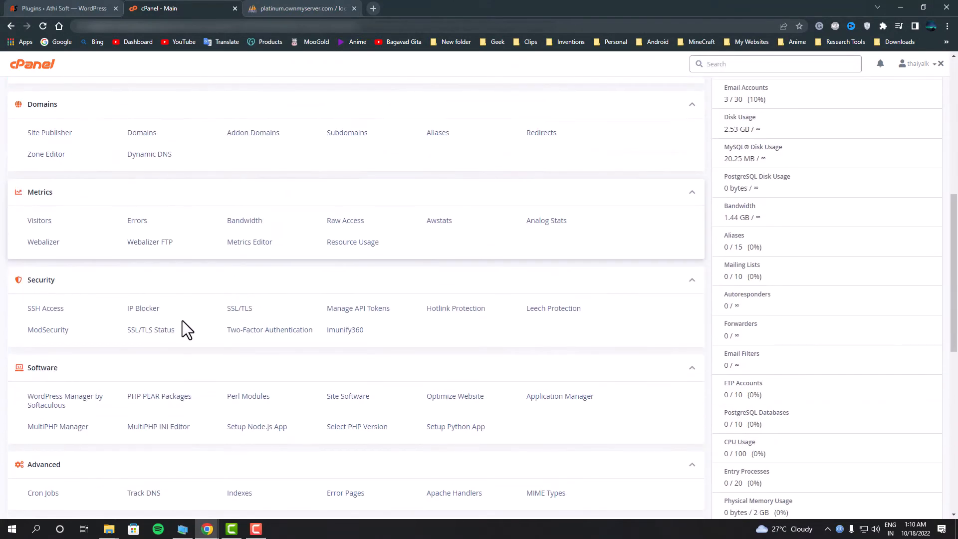
{"action": "scroll", "scroll_direction": "down", "scroll_amount": 3}
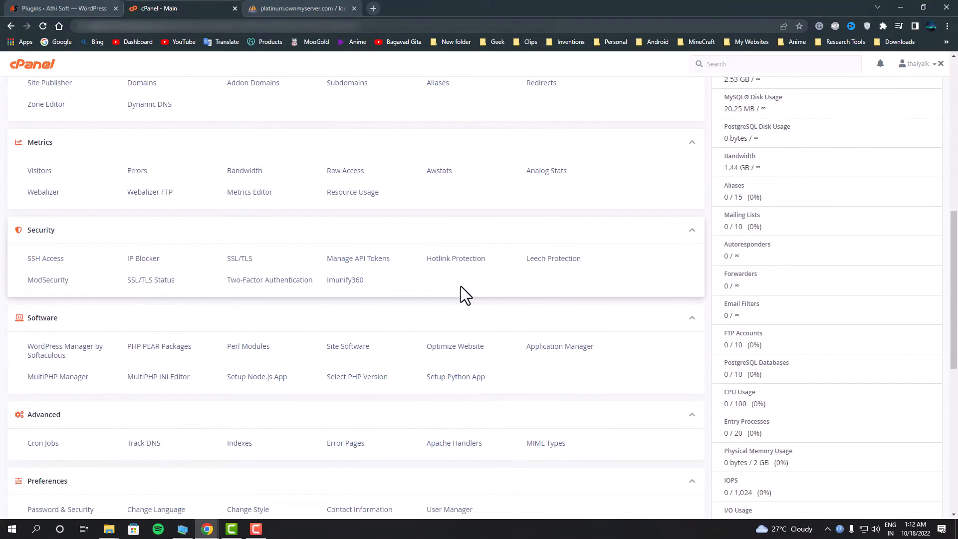
{"action": "scroll", "scroll_direction": "down", "scroll_amount": 3}
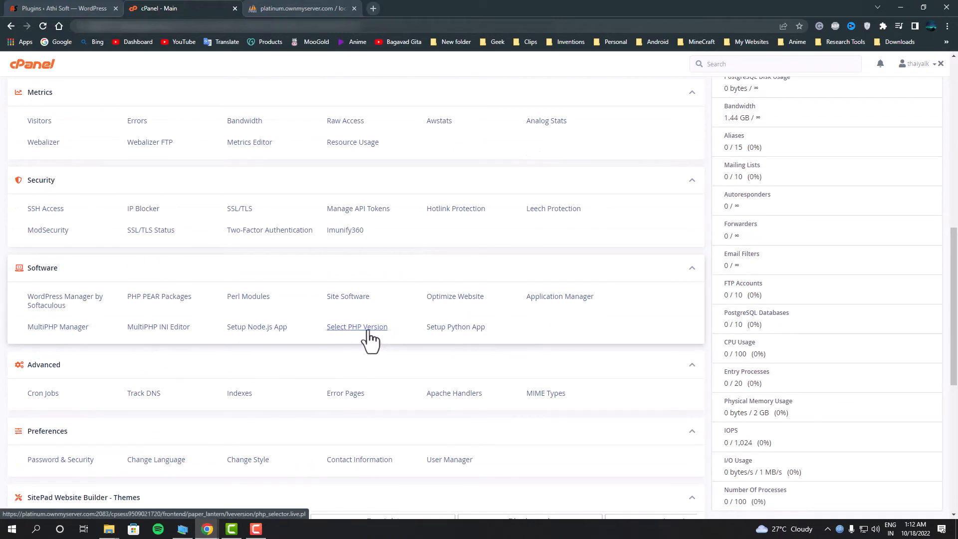
{"action": "left_click", "coordinate": [357, 326]}
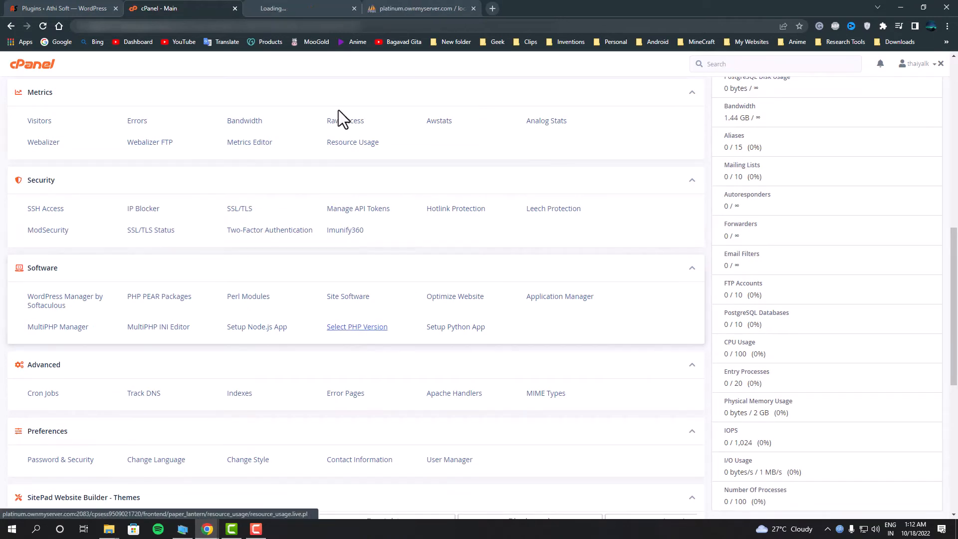
{"action": "left_click", "coordinate": [299, 8]}
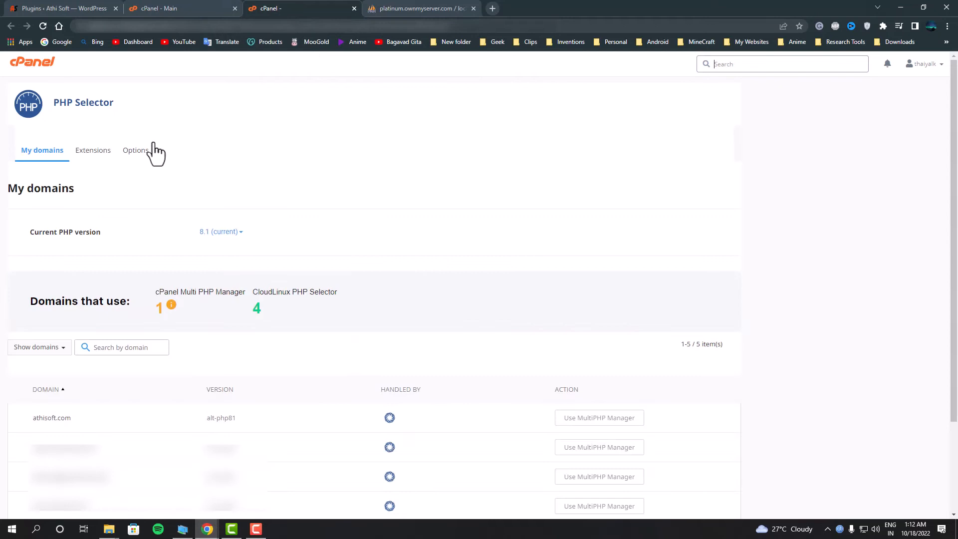
Set the site's current PHP version to 8.1
{"action": "left_click", "coordinate": [220, 231]}
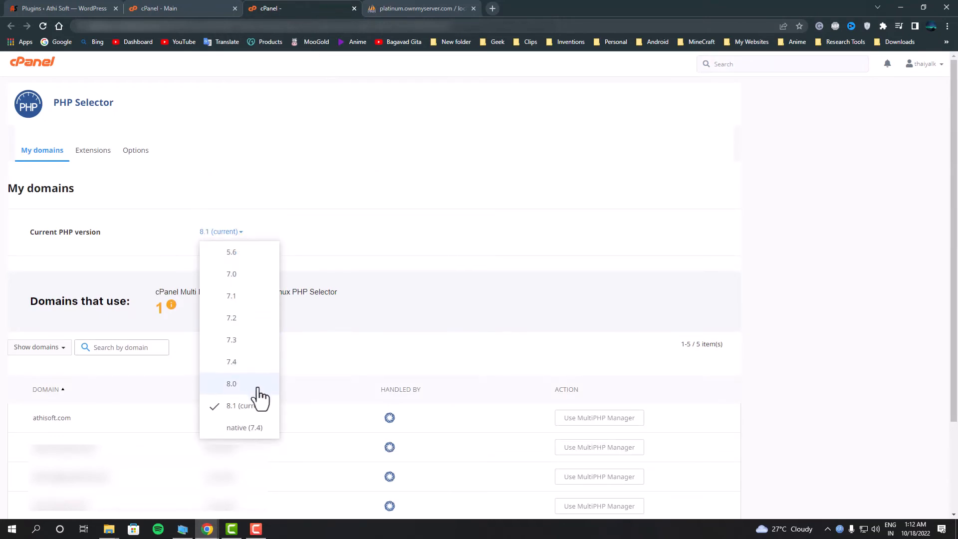
{"action": "mouse_move", "coordinate": [261, 416]}
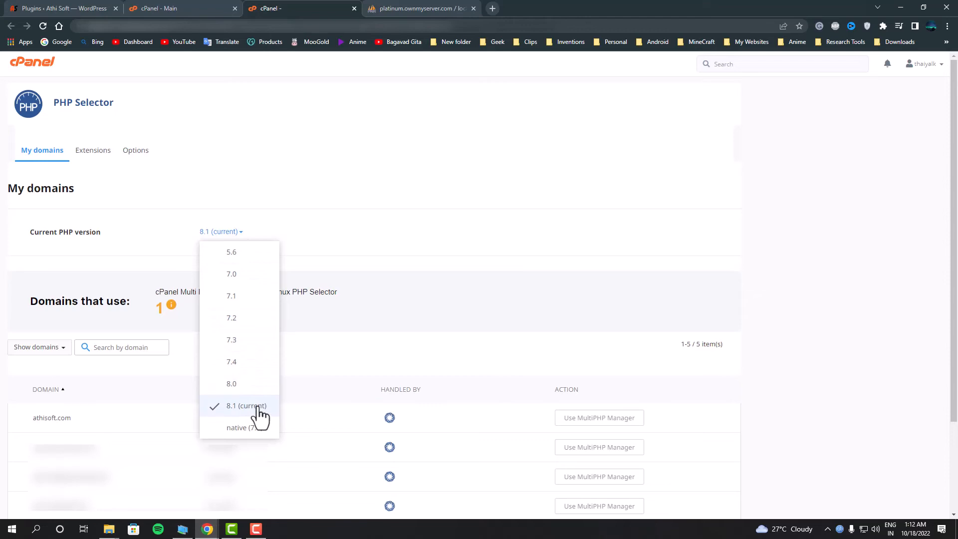
{"action": "left_click", "coordinate": [61, 8]}
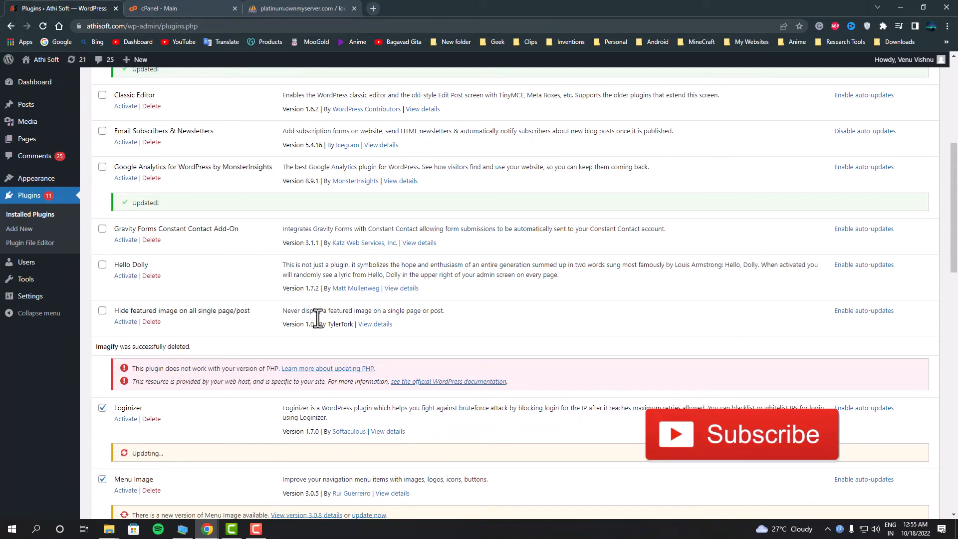
Scroll through the plugins list to watch Loginizer and Menu Image update
{"action": "scroll", "scroll_direction": "down", "scroll_amount": 3}
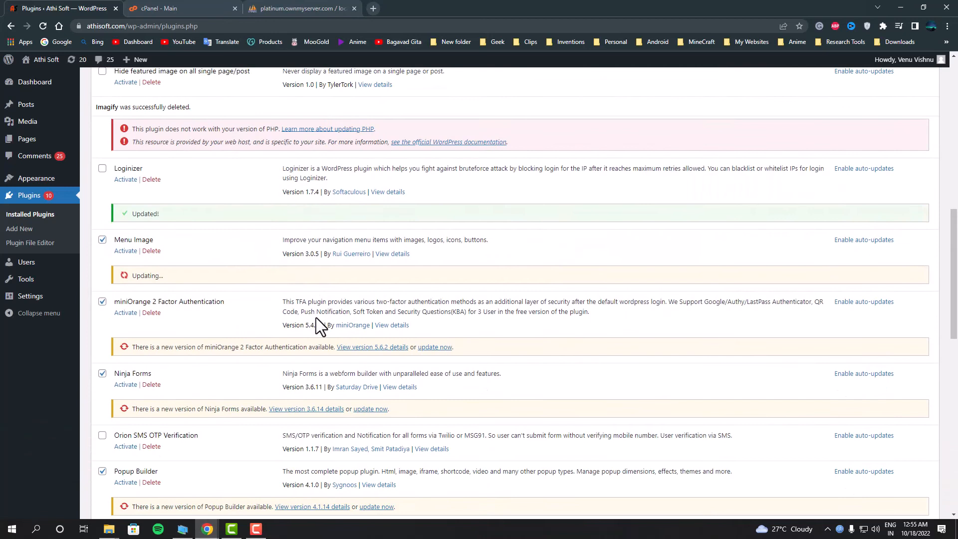
{"action": "scroll", "scroll_direction": "down", "scroll_amount": 3}
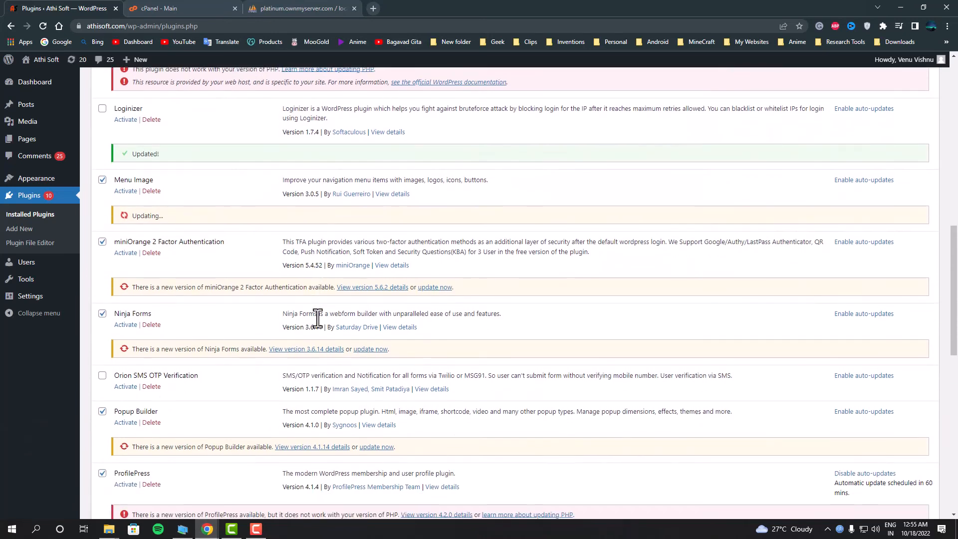
{"action": "scroll", "scroll_direction": "down", "scroll_amount": 3}
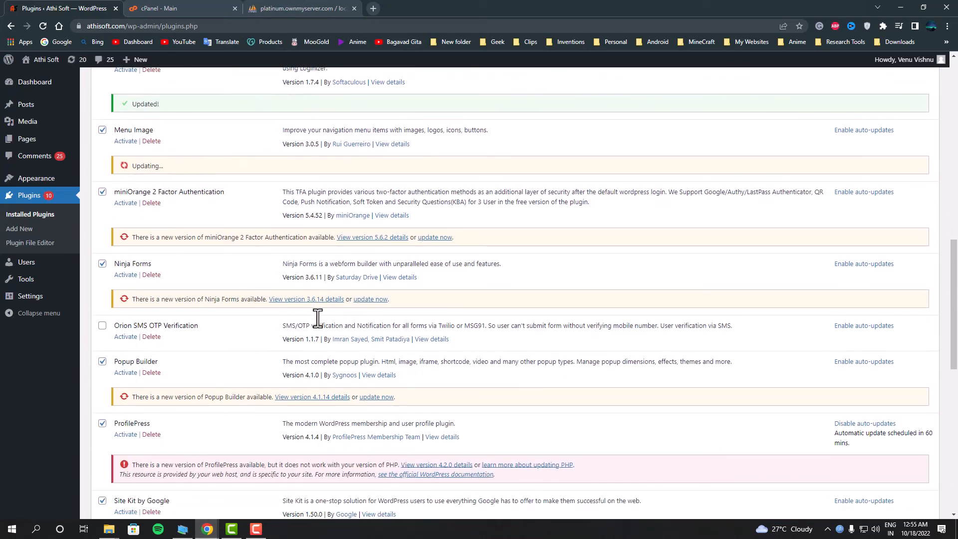